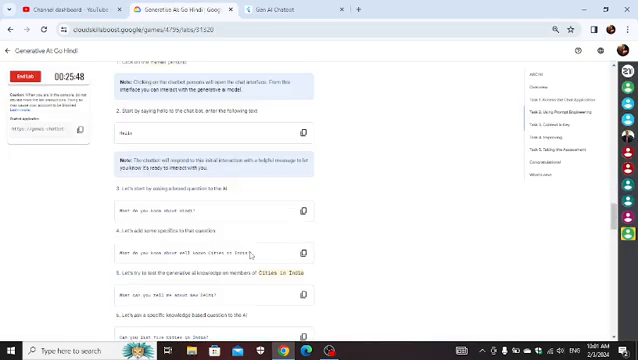
Scroll through the lab instructions before switching to the chatbot app's conversation
scroll("down", 3)
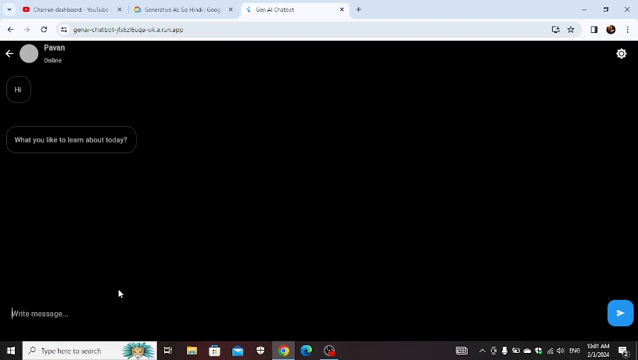
Return from the open conversation to the list of tutor personas
left_click(620, 312)
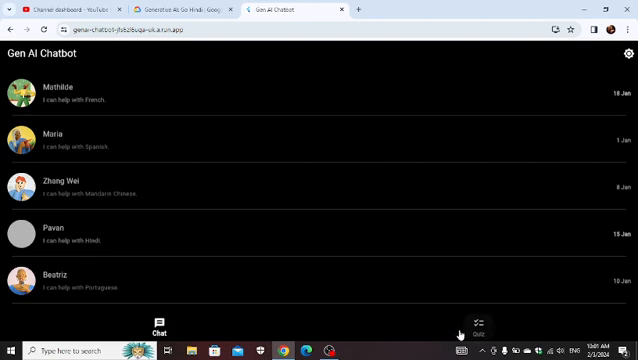
Complete the quiz, choosing Indian food and Mumbai, through to the Congratulations screen
left_click(482, 324)
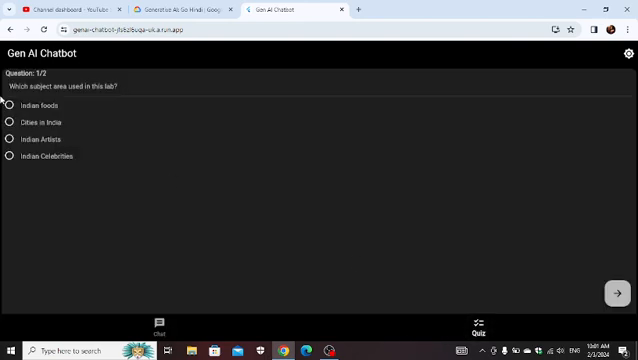
left_click(14, 104)
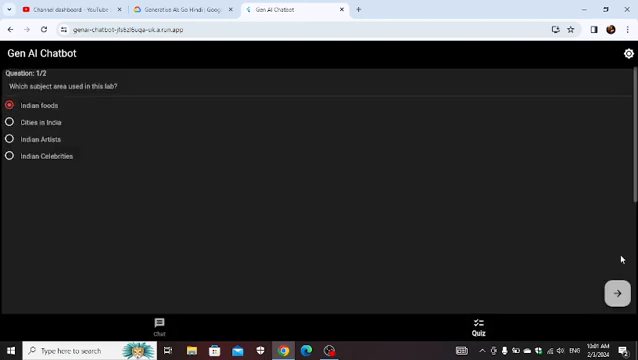
mouse_move(20, 132)
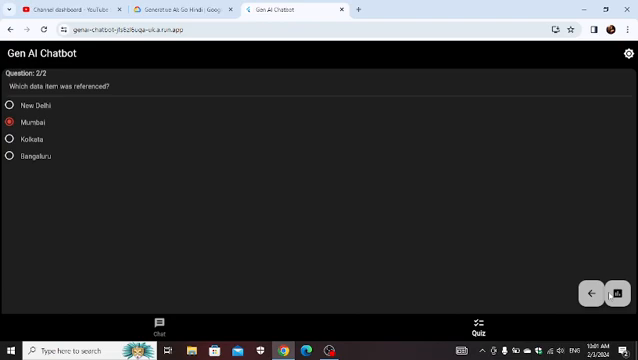
left_click(618, 292)
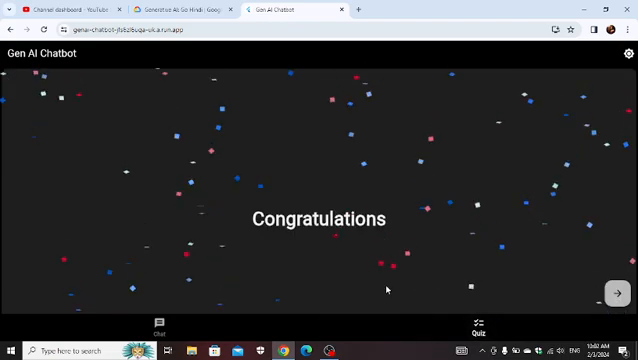